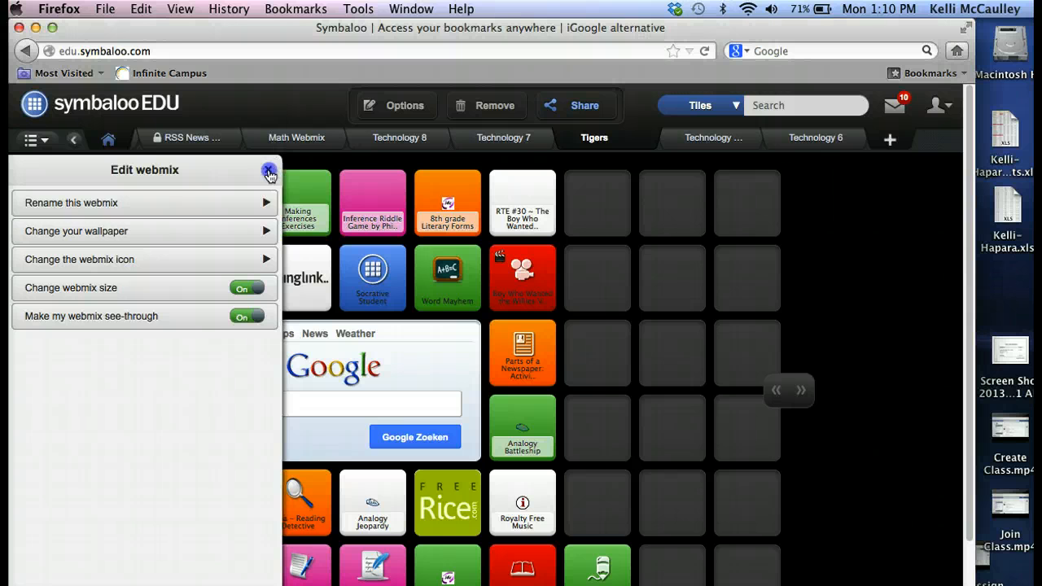
Close the Edit webmix panel on the Tigers webmix.
left_click(269, 171)
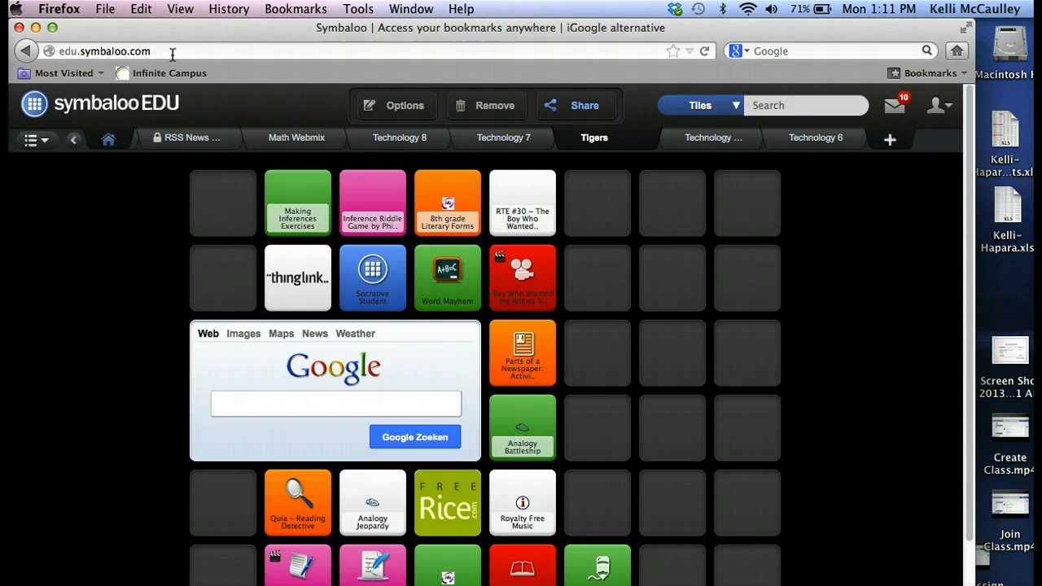
mouse_move(398, 117)
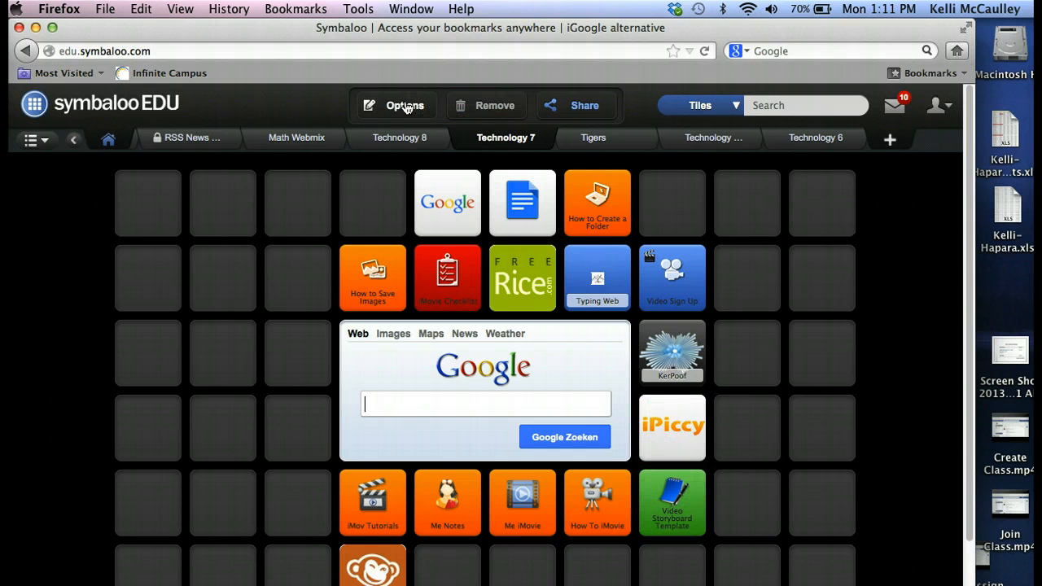
Narrow the Technology 7 webmix grid by two columns using Change webmix size, then turn it off.
left_click(403, 104)
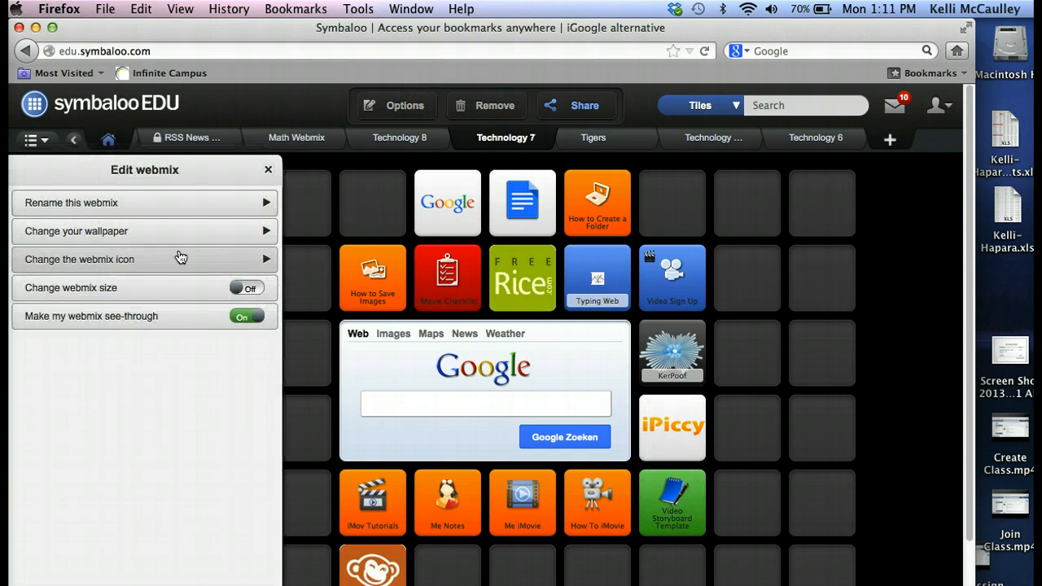
left_click(248, 286)
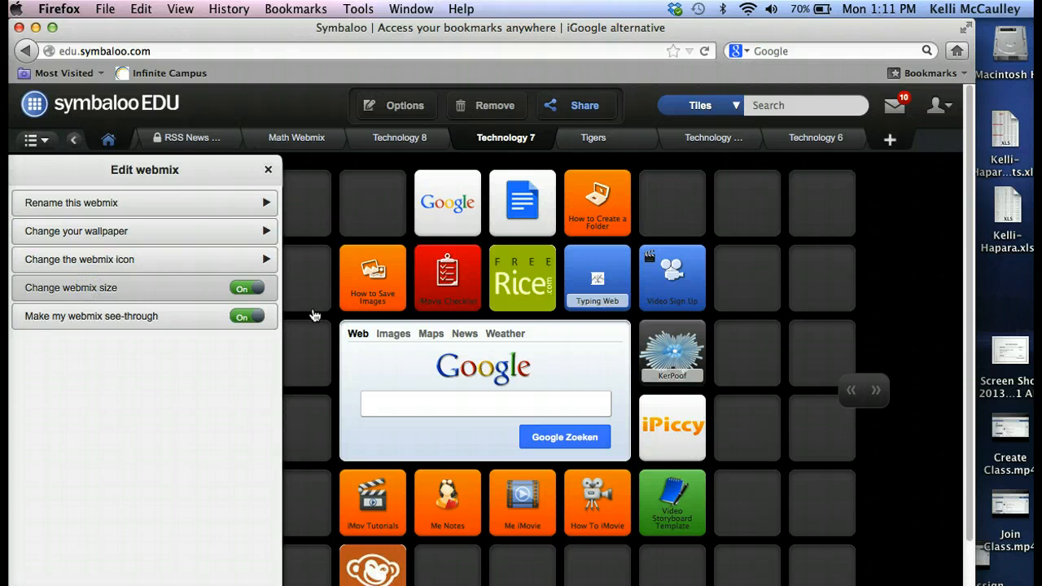
mouse_move(861, 397)
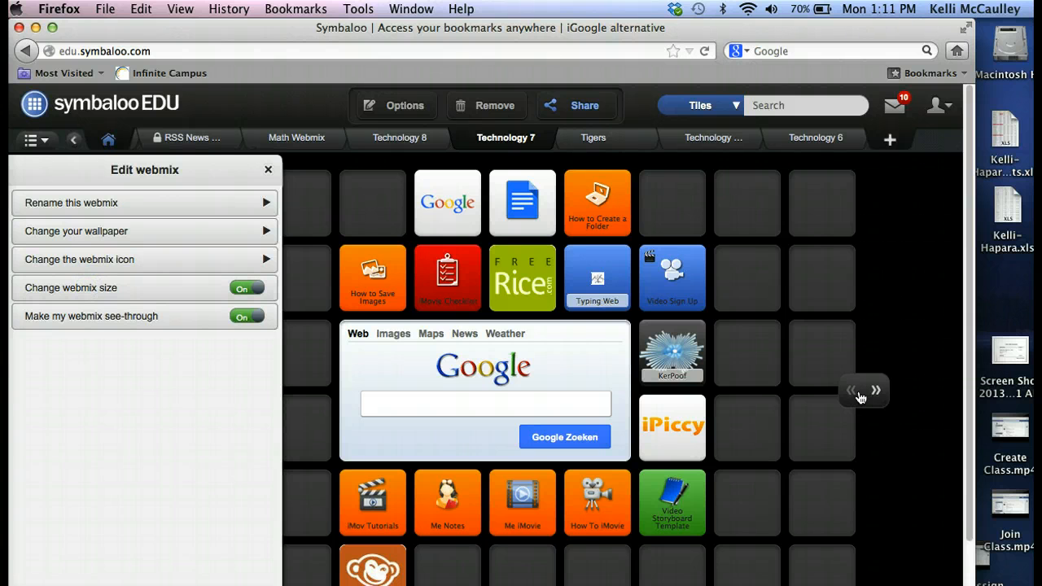
left_click(851, 390)
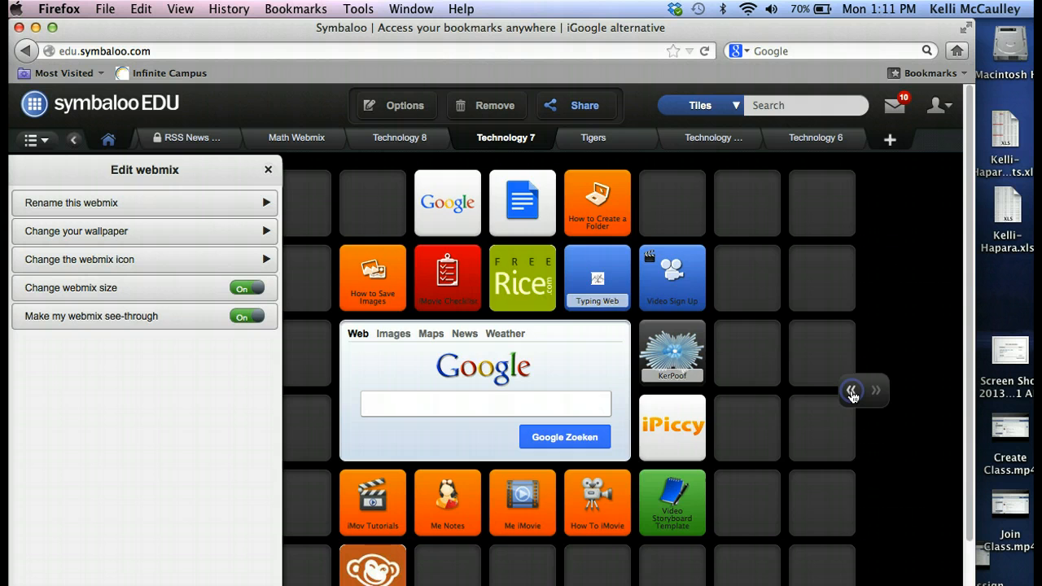
left_click(851, 391)
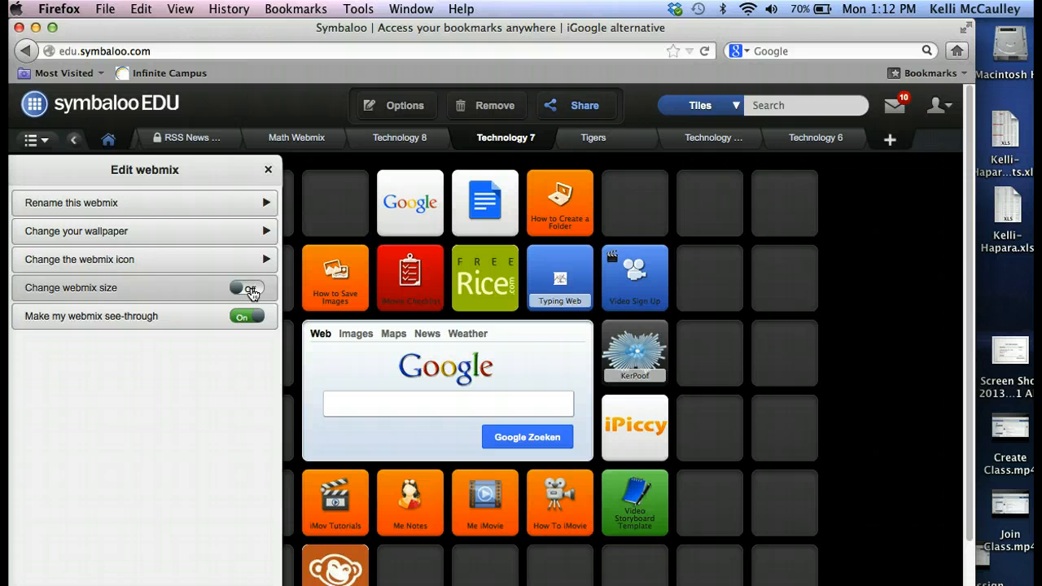
left_click(247, 288)
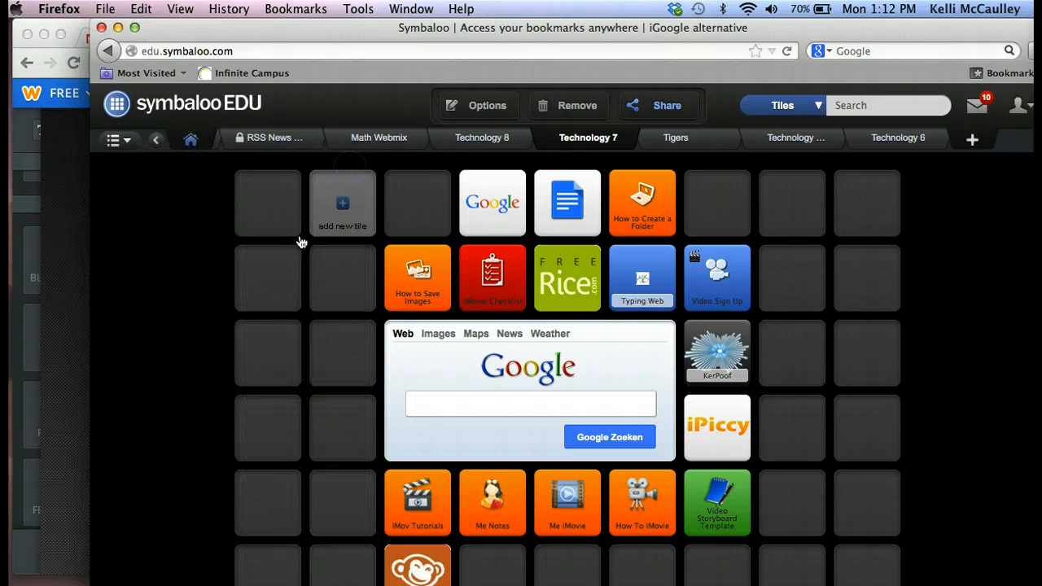
mouse_move(865, 426)
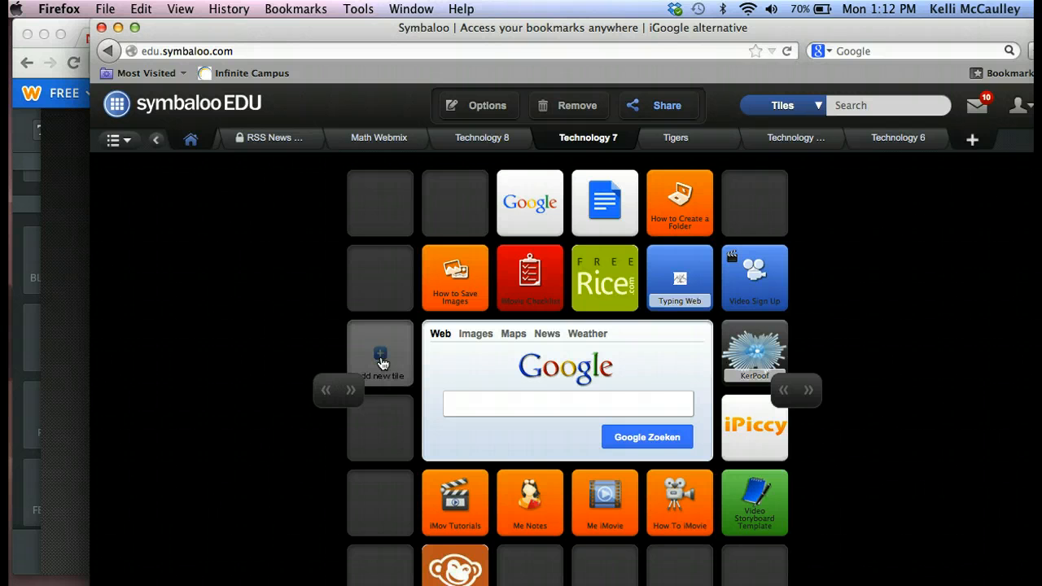
Save the resized Technology 7 webmix and bring up its Share Webmix dialog.
left_click(666, 105)
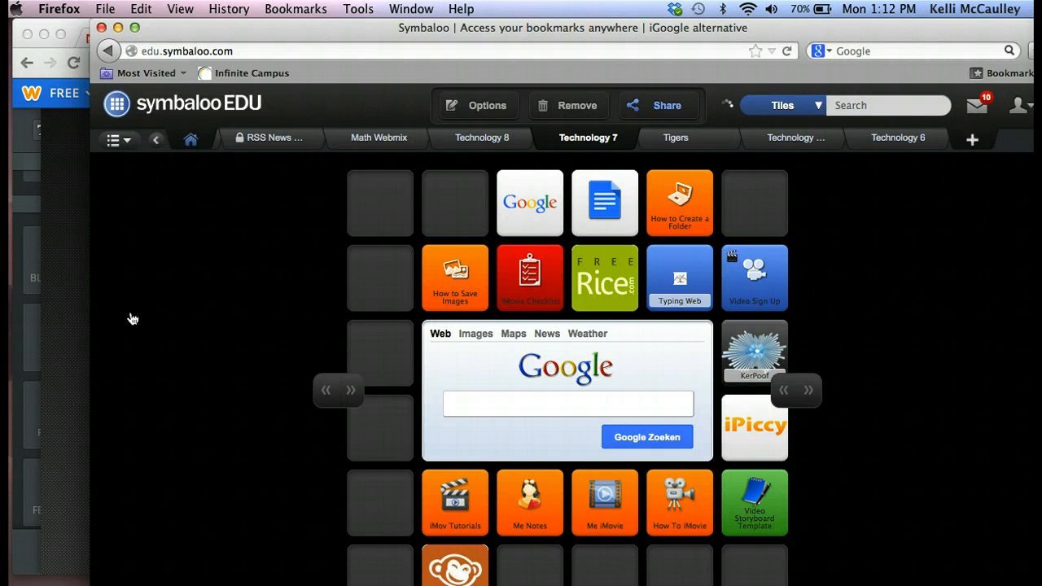
mouse_move(563, 137)
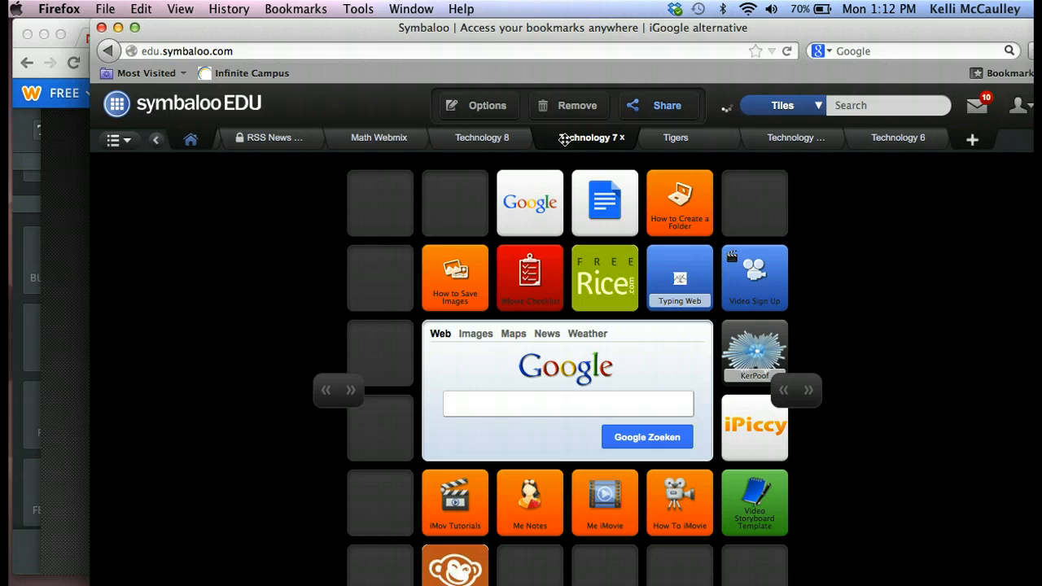
left_click(588, 137)
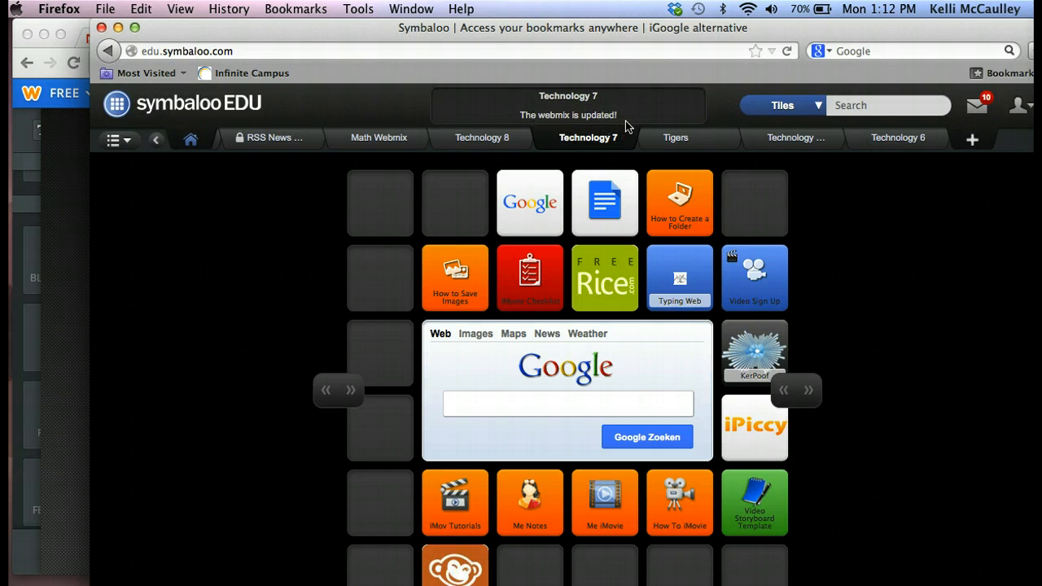
left_click(658, 105)
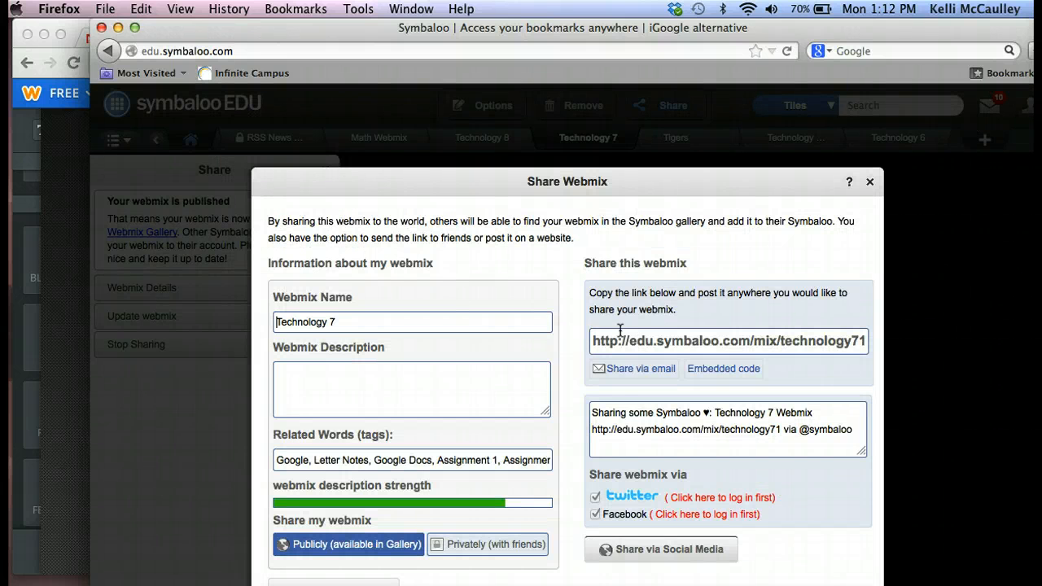
Show the Technology 7 webmix's embedded iframe code for copying.
left_click(722, 368)
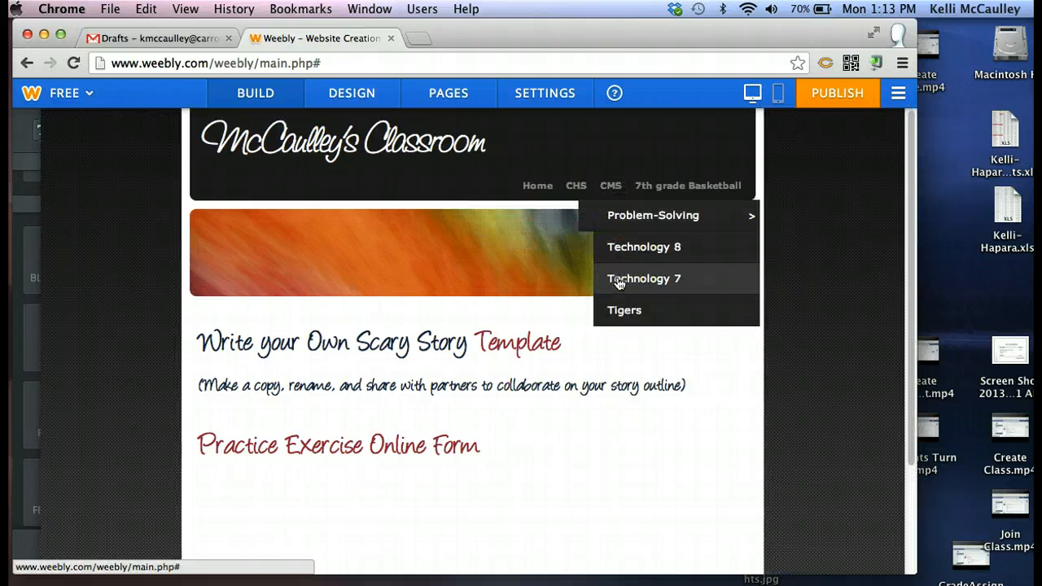
Edit the Technology 7 page and drag an Embed Code element under the header image.
left_click(645, 278)
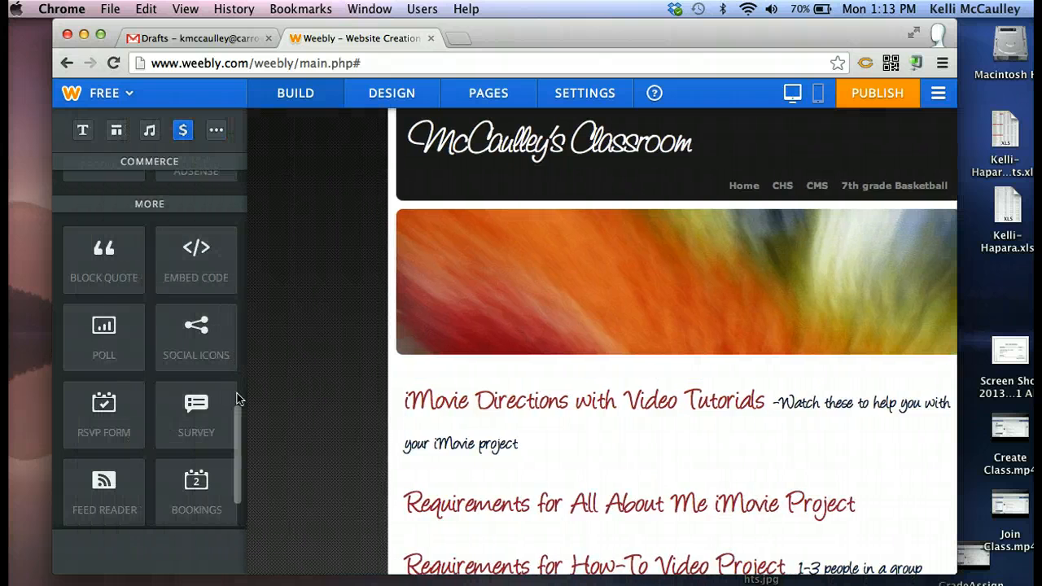
left_click(82, 130)
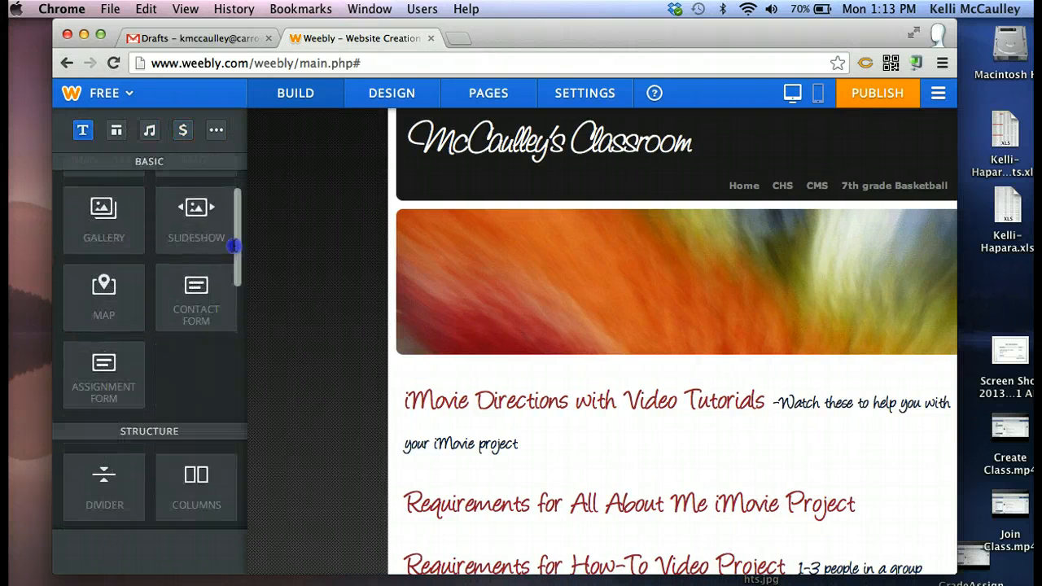
left_click(182, 130)
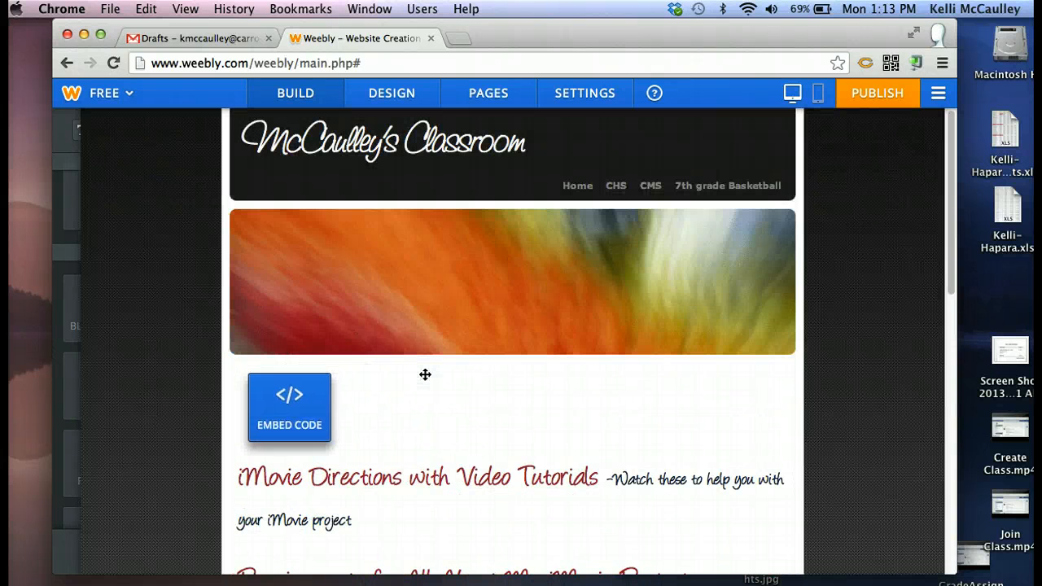
mouse_move(333, 404)
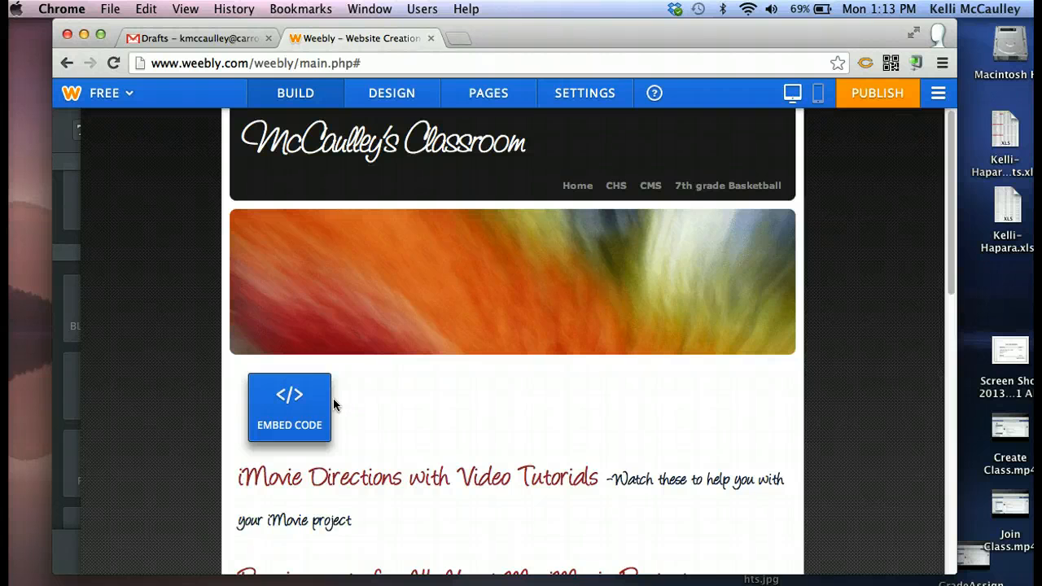
left_click(114, 62)
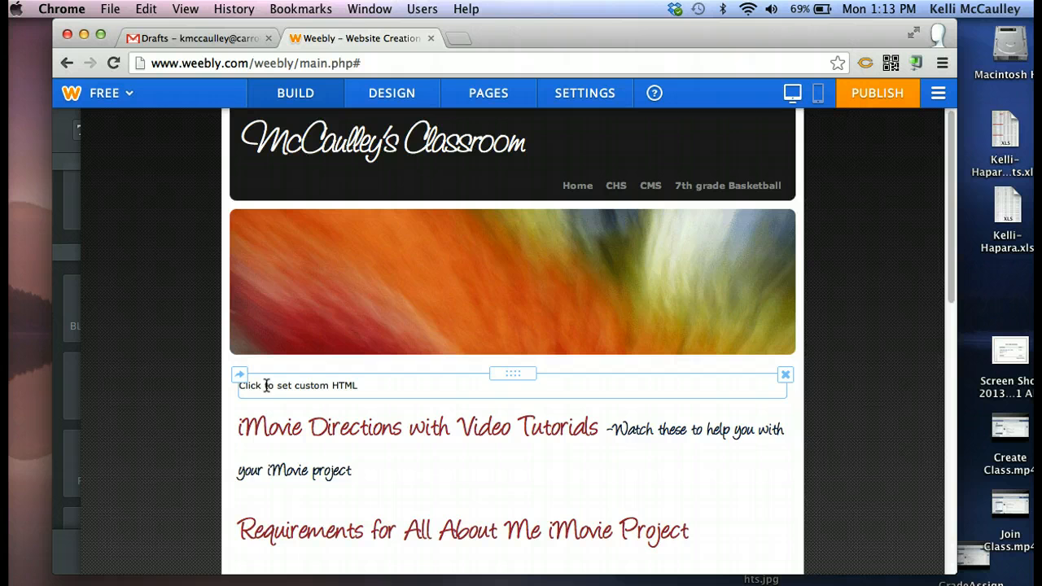
Paste the Symbaloo iframe code into the custom HTML block and leave it left-aligned.
left_click(513, 384)
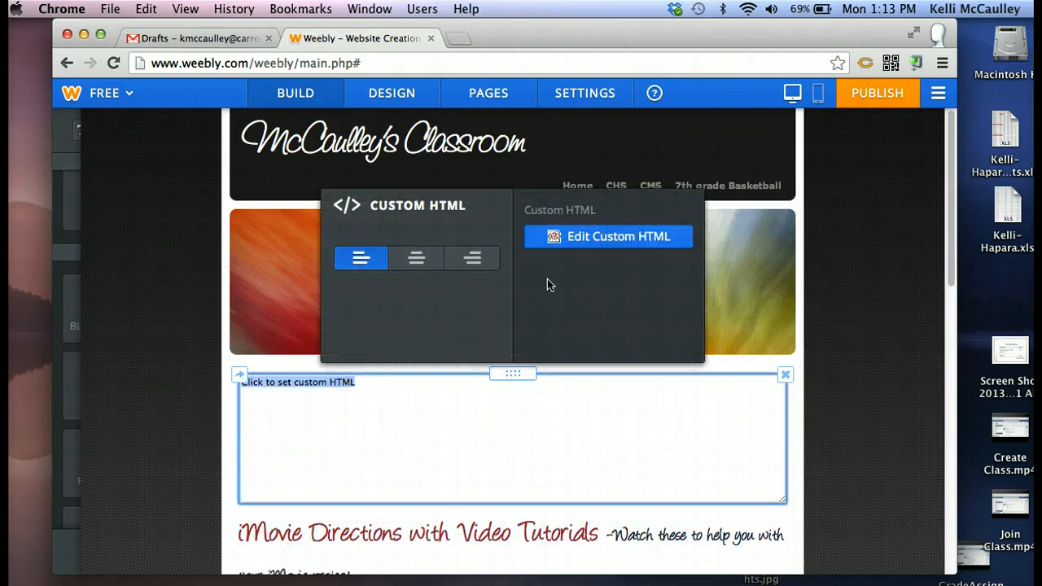
type("<iframe frameborder='0' noresize='noresize' src='http://edu.symbaloo.com/embed/technology71' name='_symFrame' width='560px' height='600px'></iframe>")
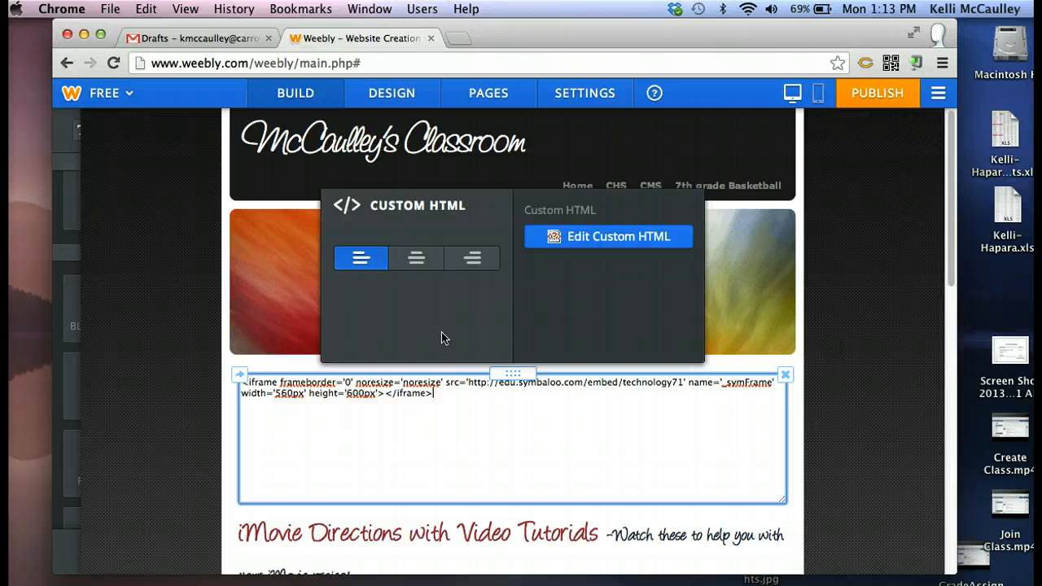
left_click(609, 236)
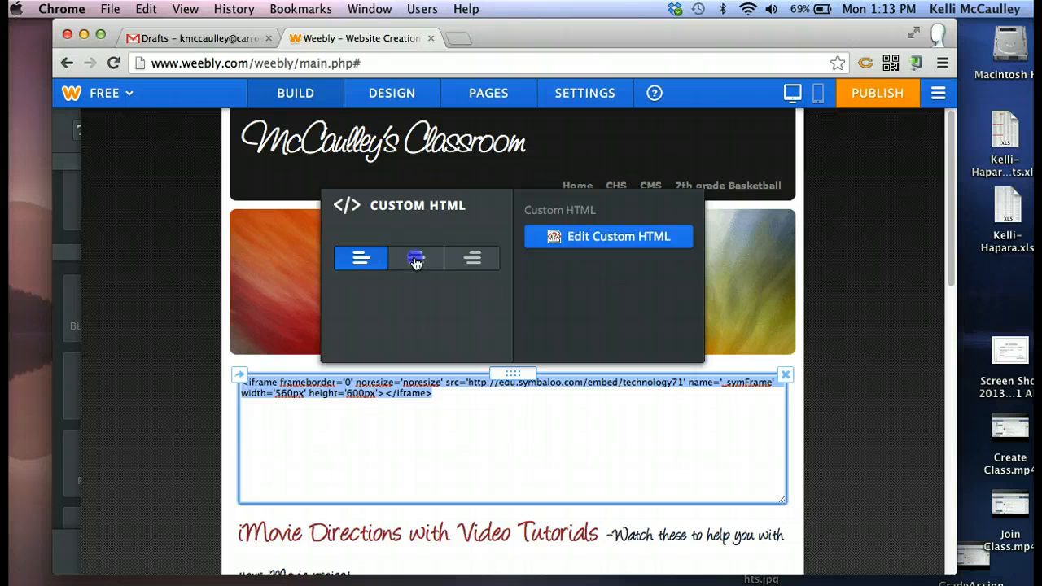
left_click(417, 257)
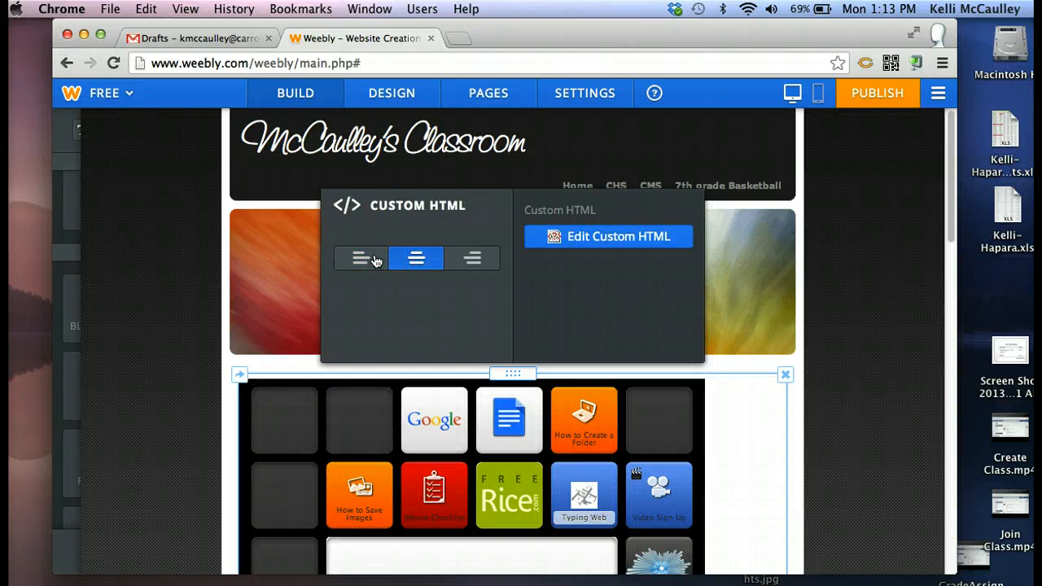
left_click(361, 257)
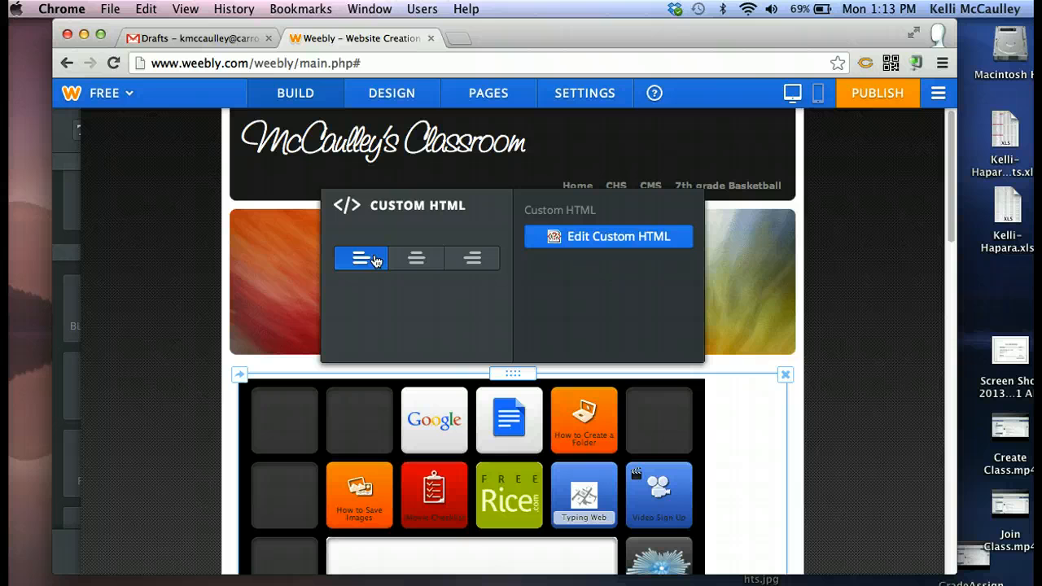
mouse_move(853, 101)
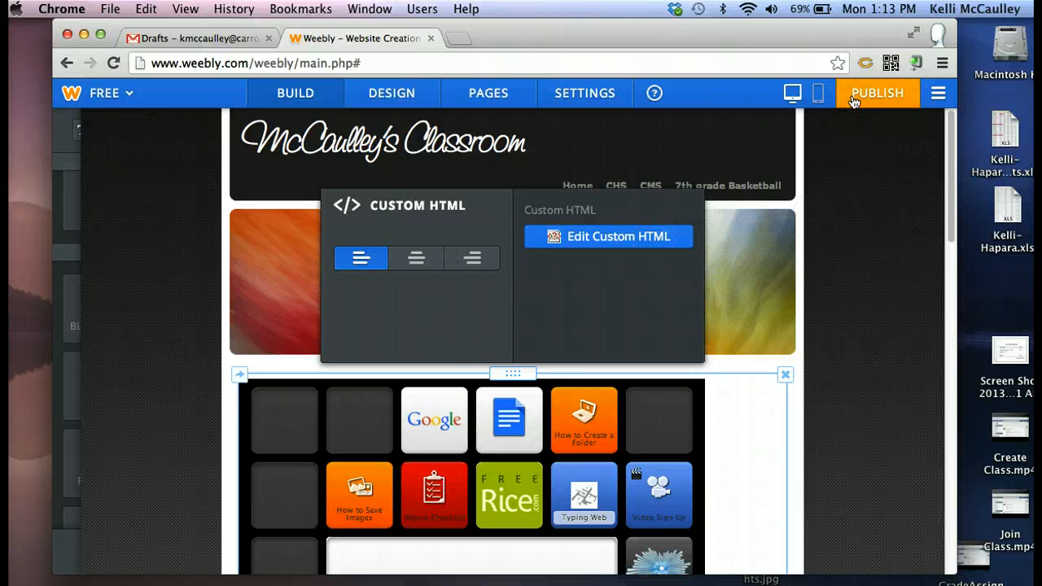
Publish the Weebly site and dismiss the Website Published confirmation.
left_click(876, 92)
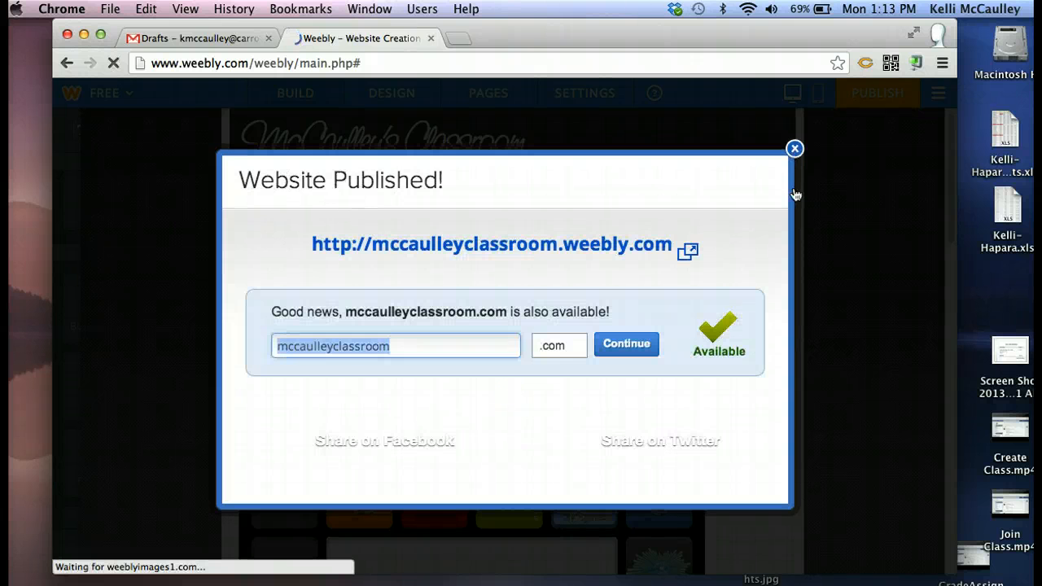
left_click(794, 148)
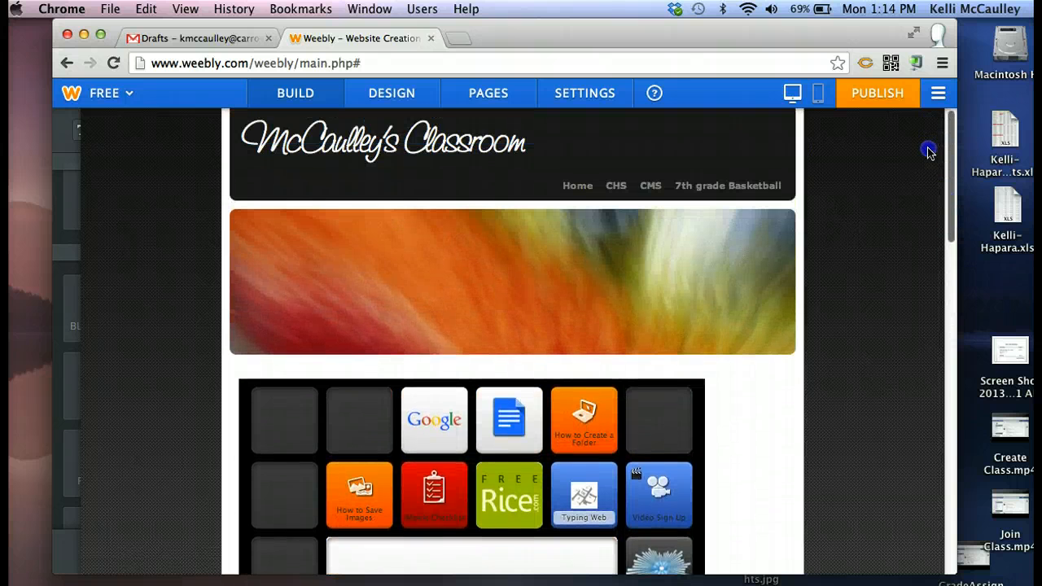
mouse_move(921, 129)
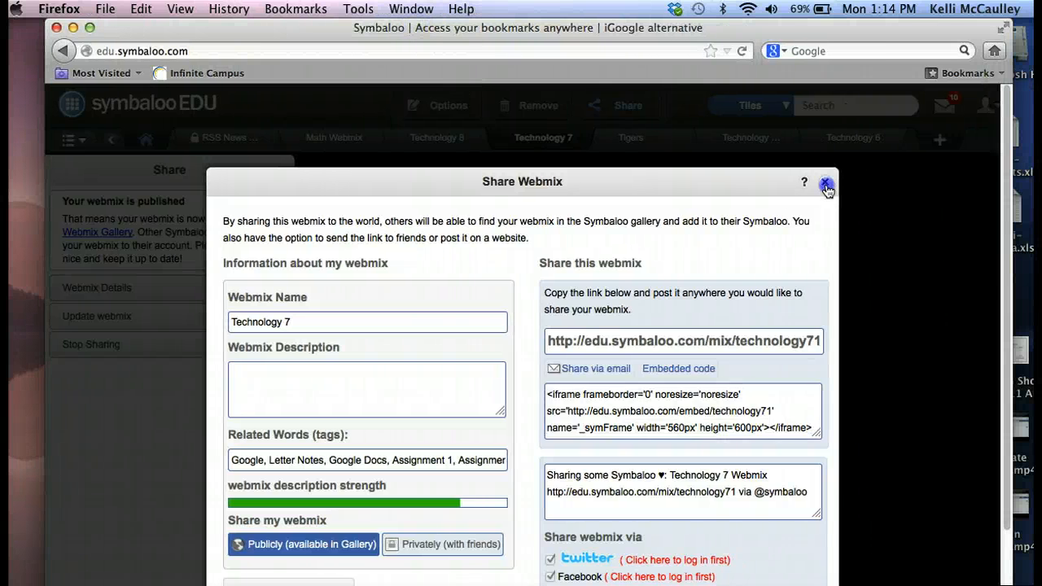
Close the Share Webmix dialog to return to the Technology 7 webmix.
left_click(826, 182)
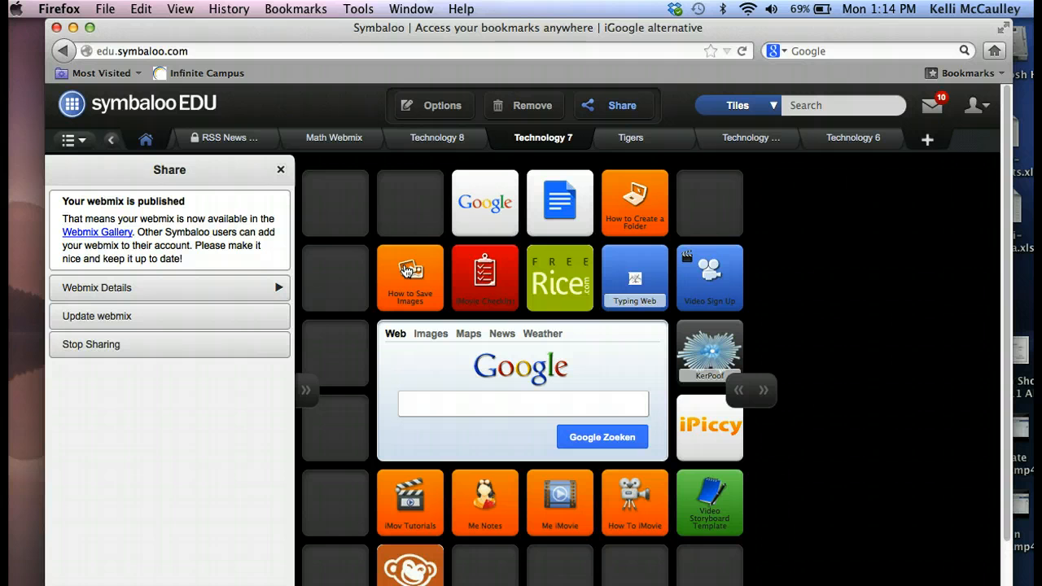
mouse_move(410, 202)
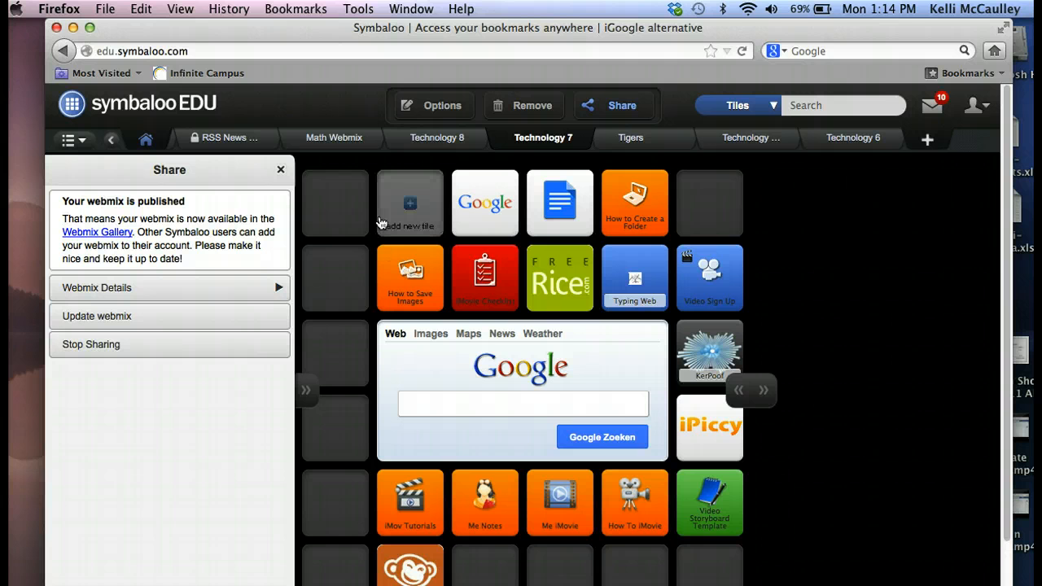